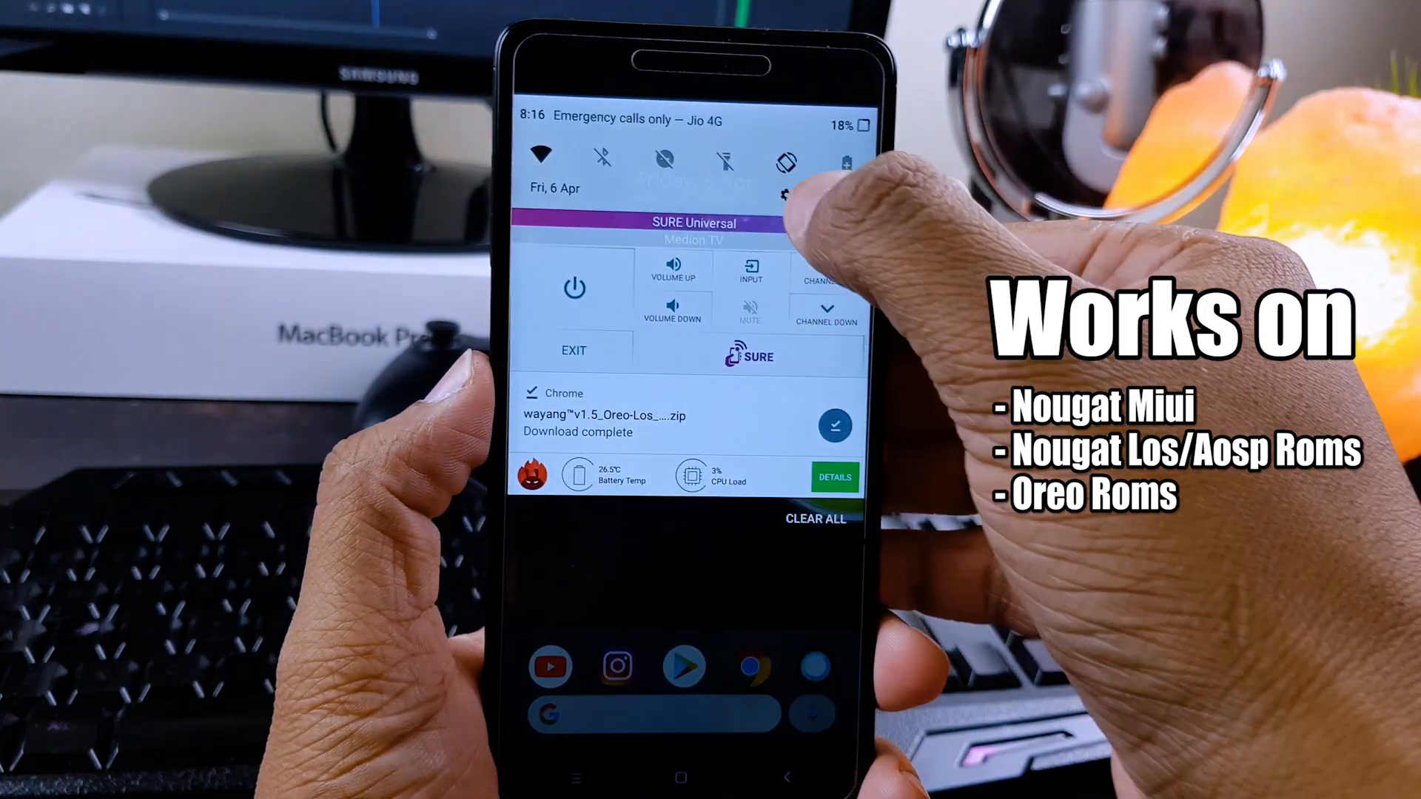
# Step: Check the original Omniverse kernel version in About phone before flashing
pyautogui.click(784, 196)
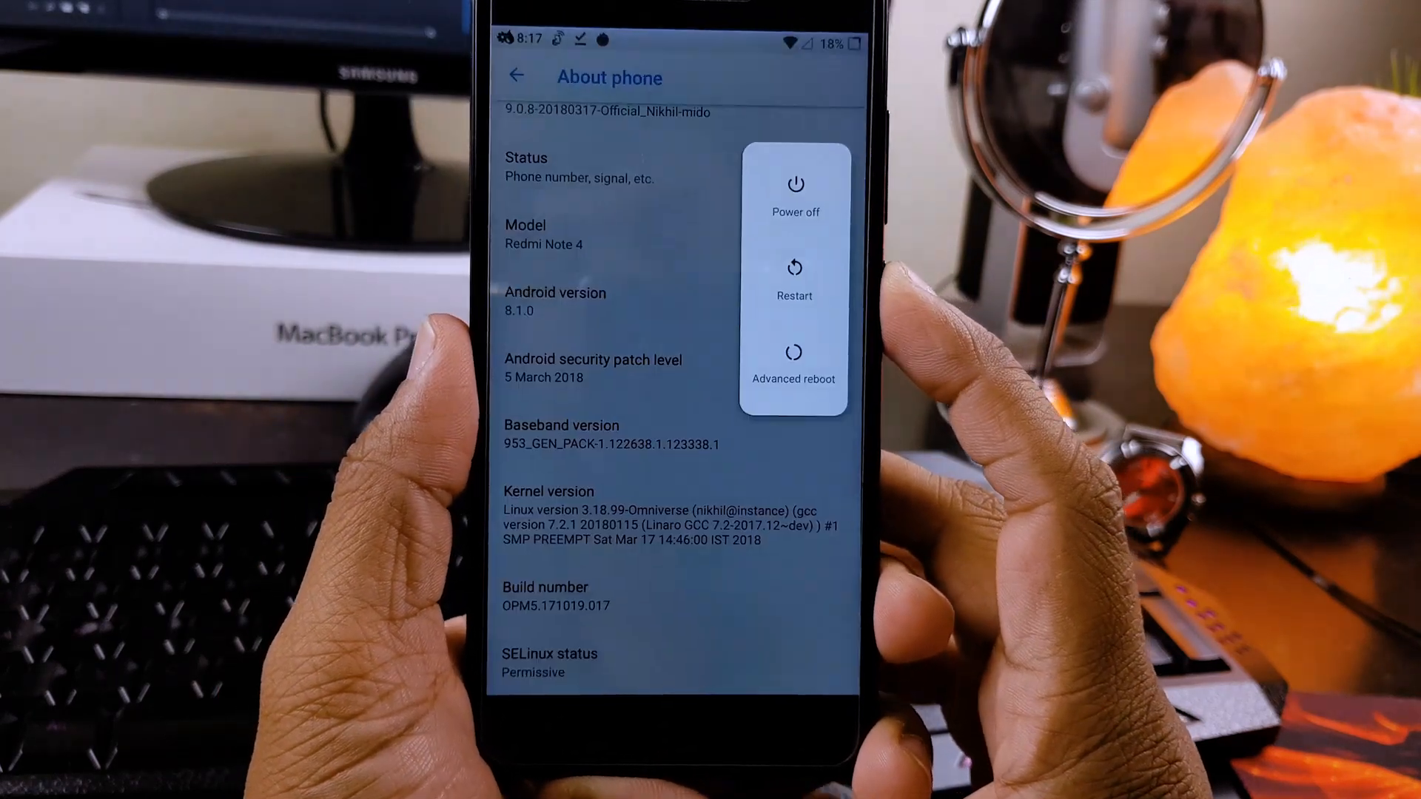
# Step: Reboot to TWRP and flash the Wayang v1.5 Oreo zip from /sdcard/Download/kernel
pyautogui.click(795, 360)
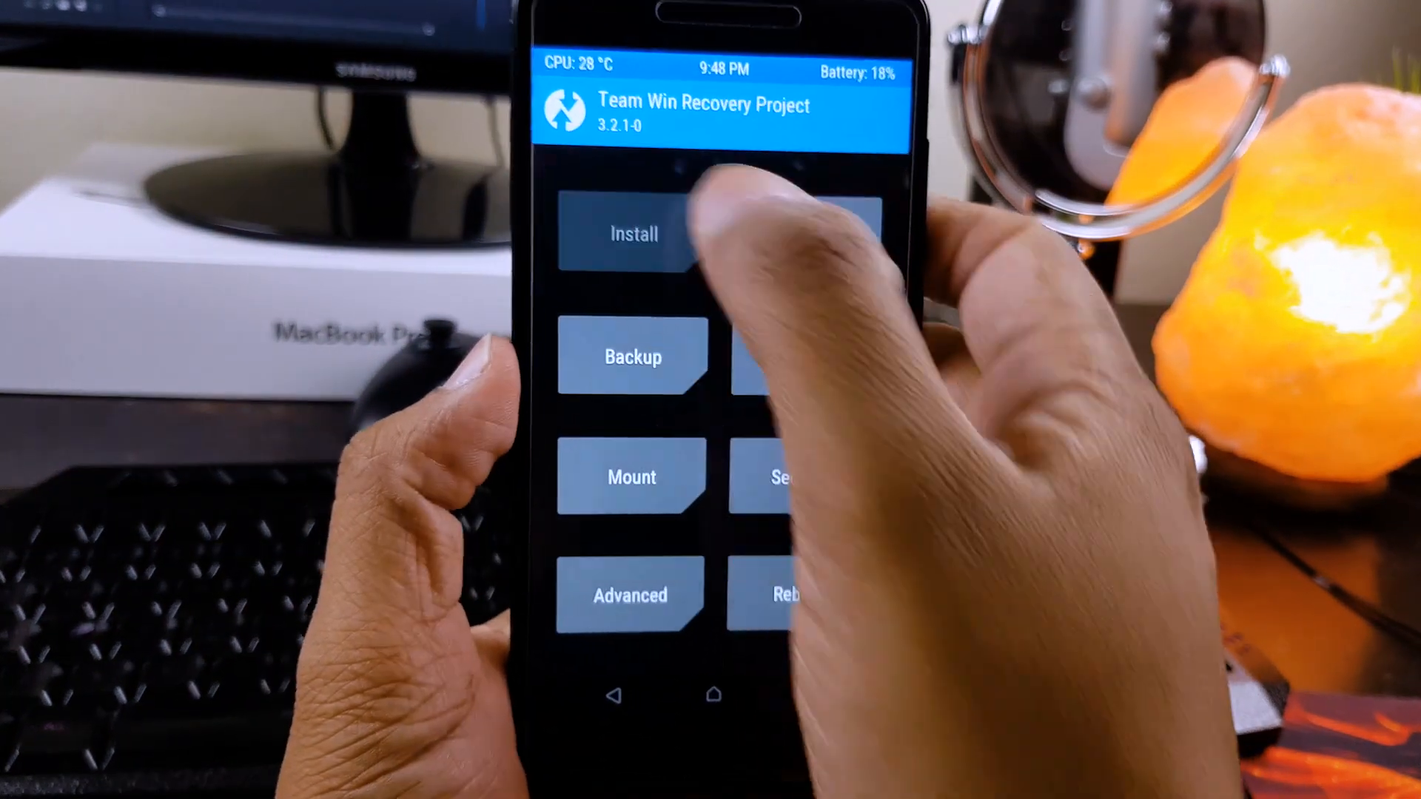
pyautogui.click(632, 233)
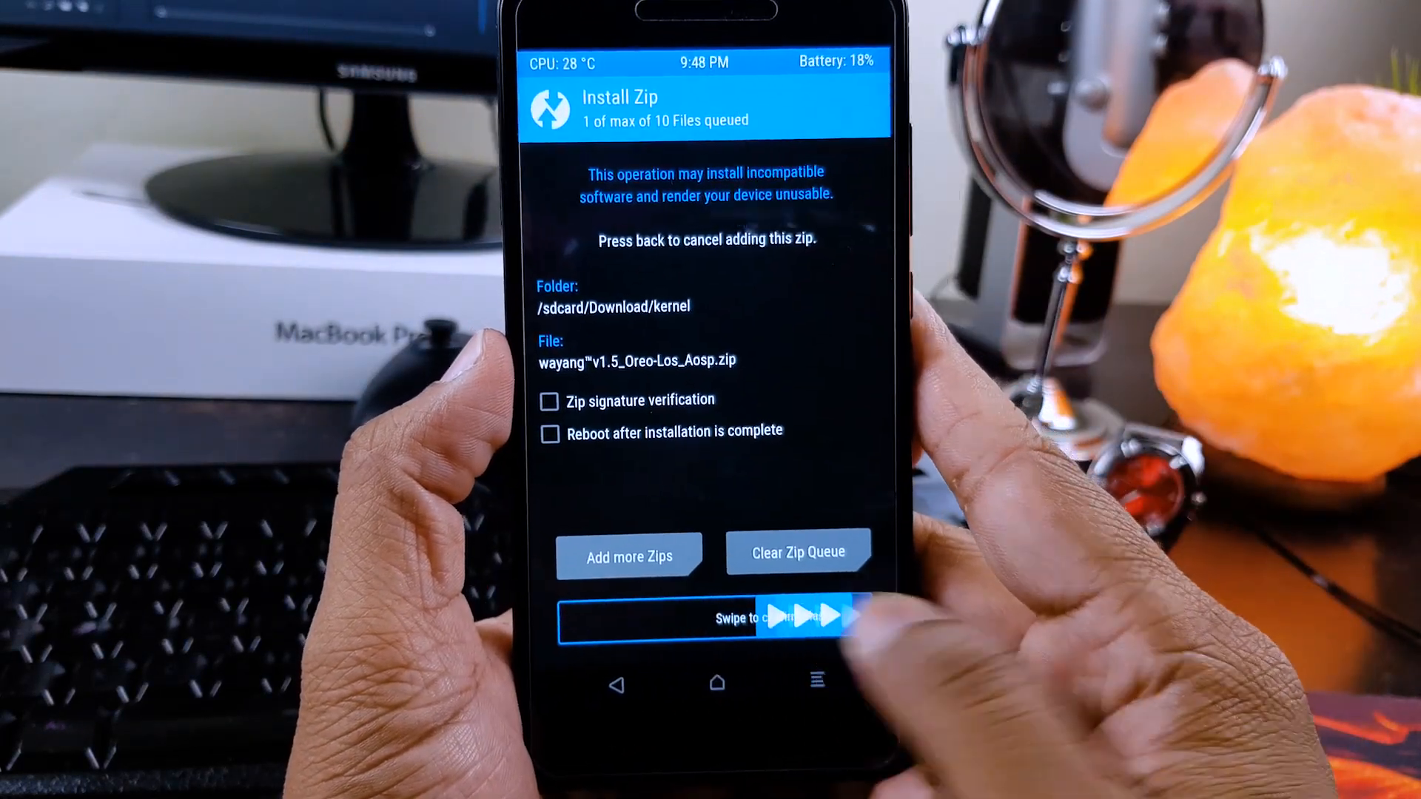
pyautogui.moveTo(661, 617); pyautogui.dragTo(861, 617)
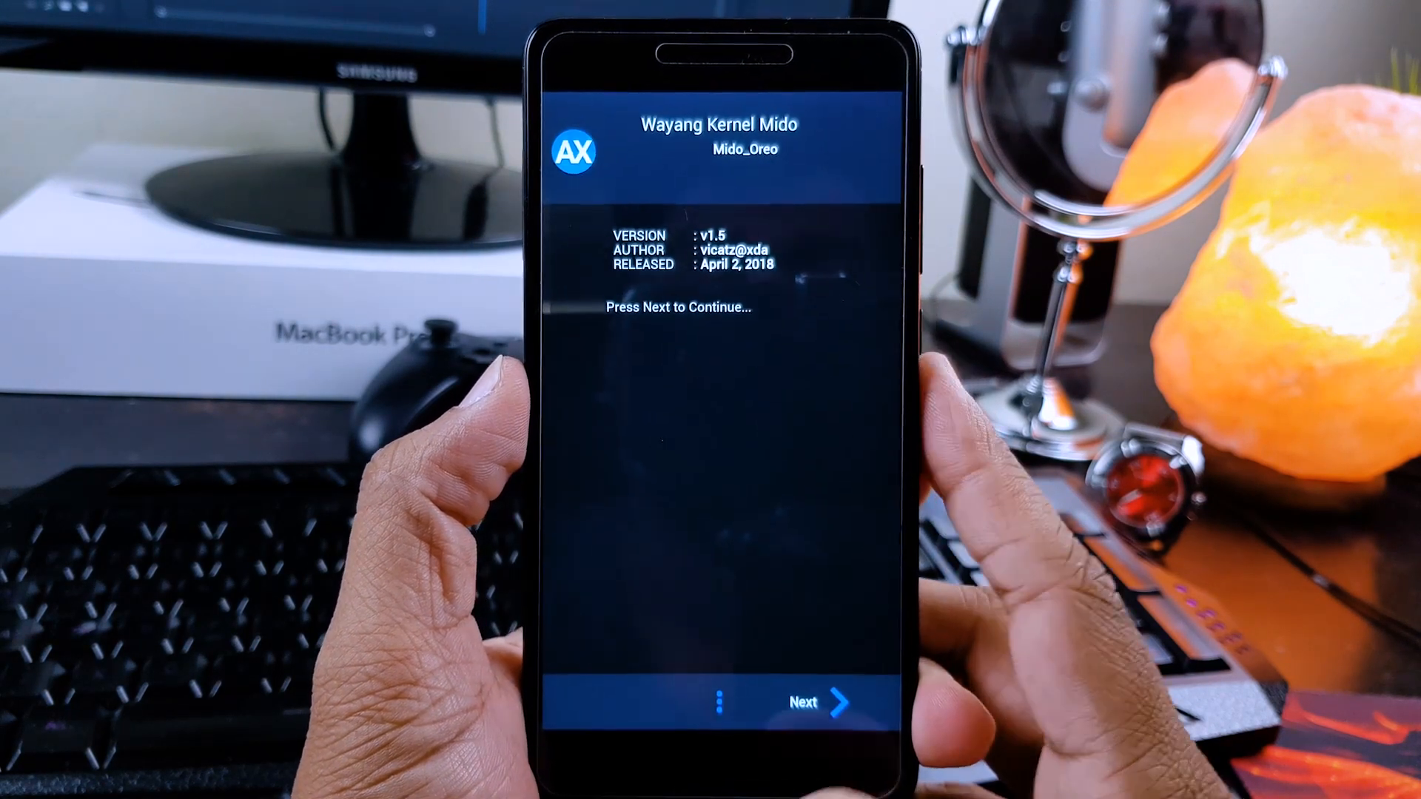
# Step: Accept the Wayang terms, dismiss the warning and keep Disable fsync, USB fastcharge and White flash mods
pyautogui.click(806, 702)
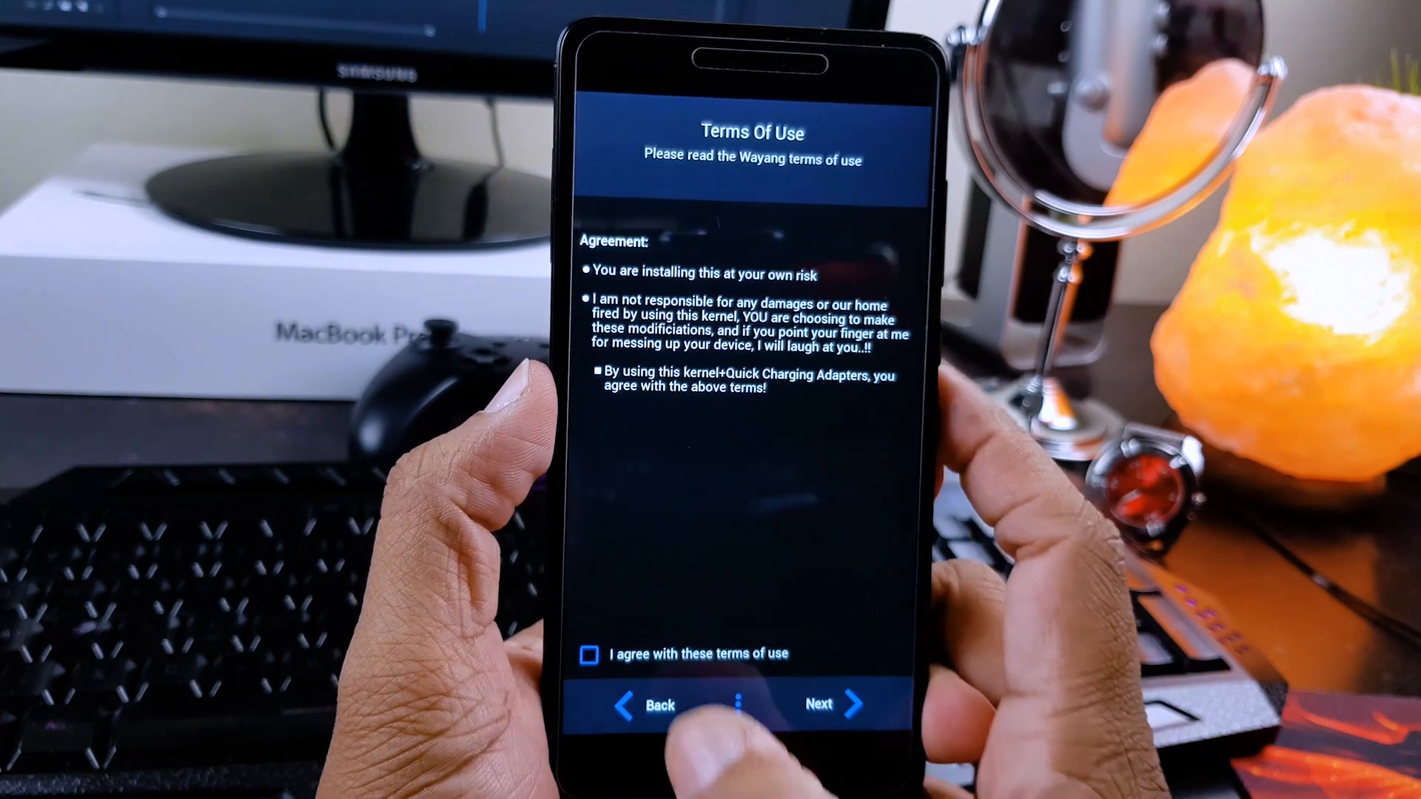
pyautogui.click(587, 653)
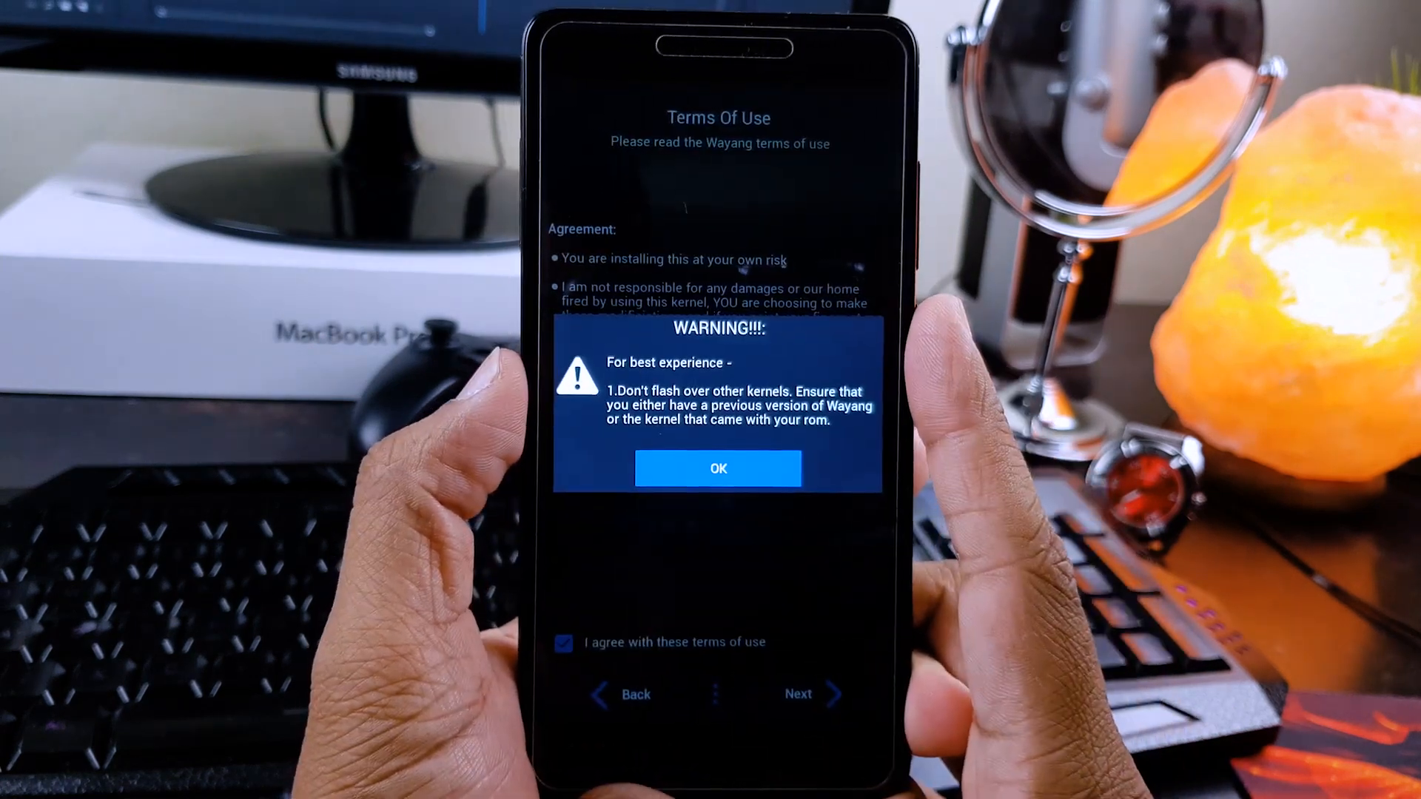
pyautogui.click(718, 468)
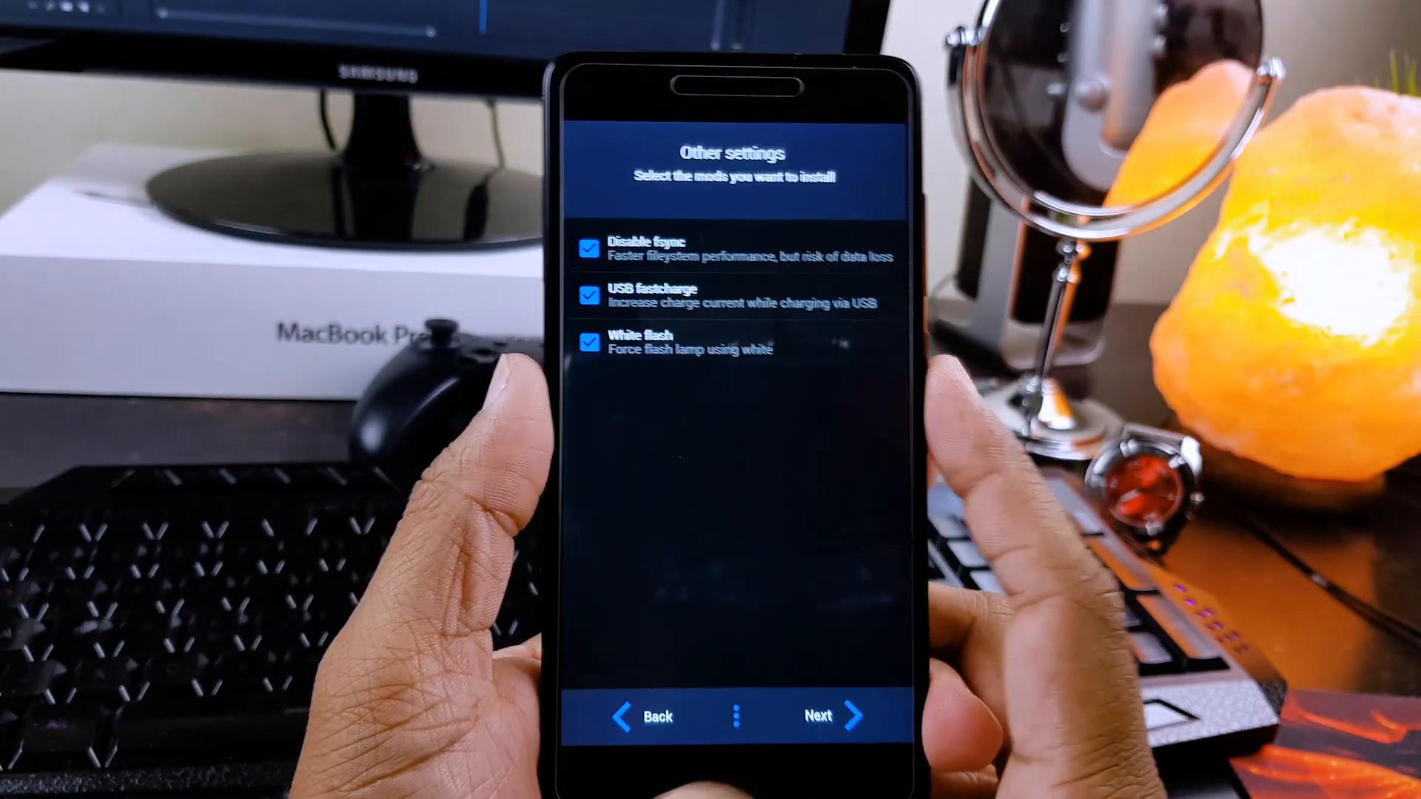
pyautogui.click(817, 717)
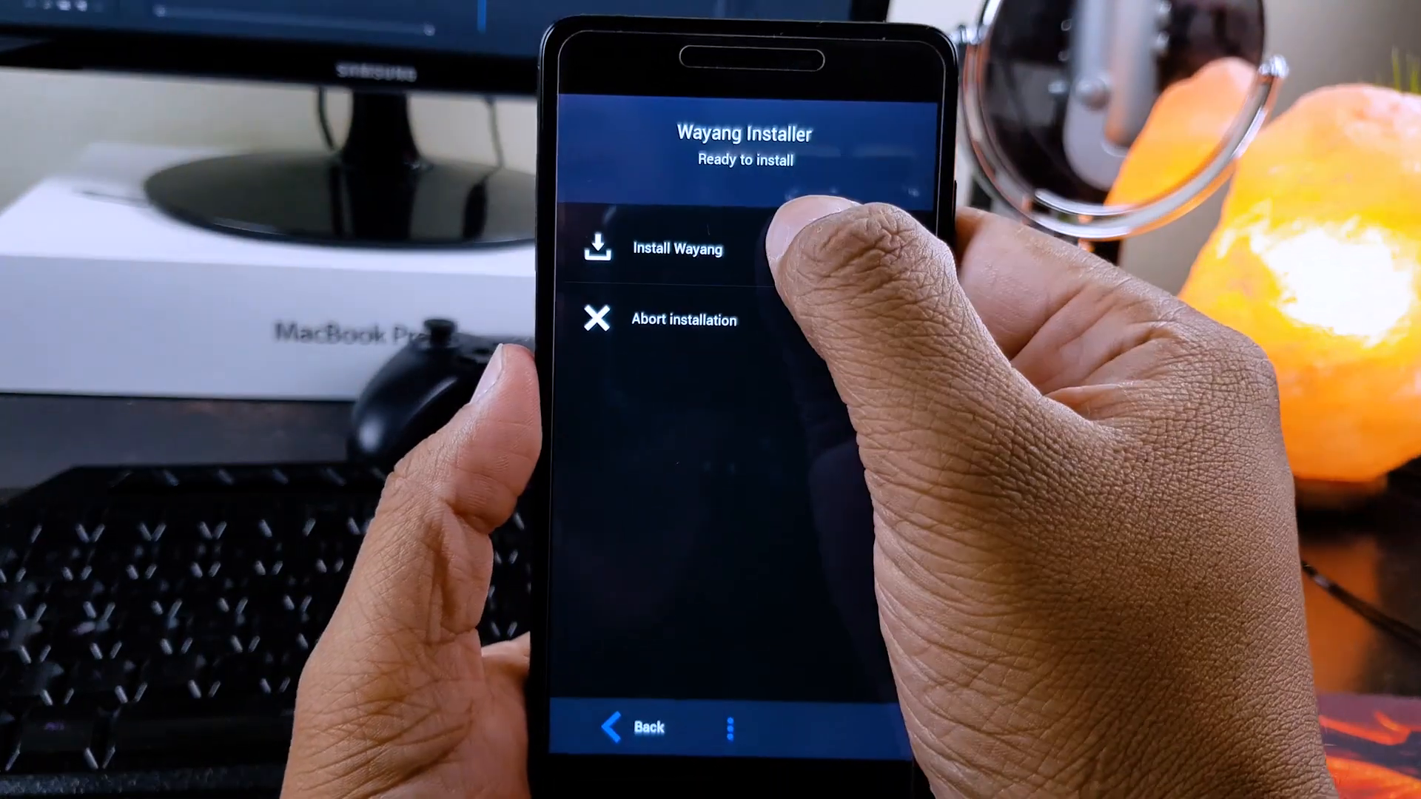
# Step: Install Wayang Kernel for Oreo and finish the installer without the reboot option ticked
pyautogui.click(672, 248)
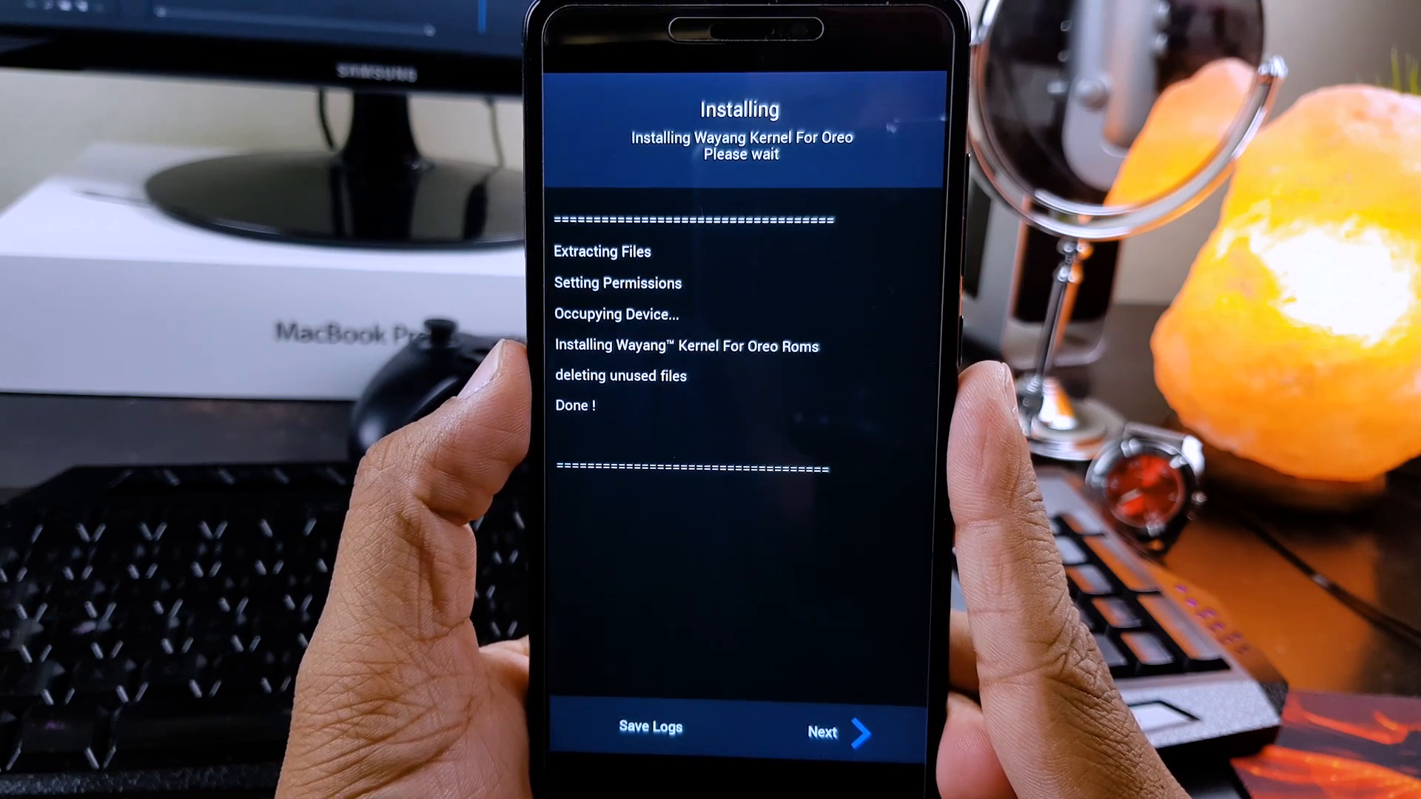
pyautogui.click(838, 733)
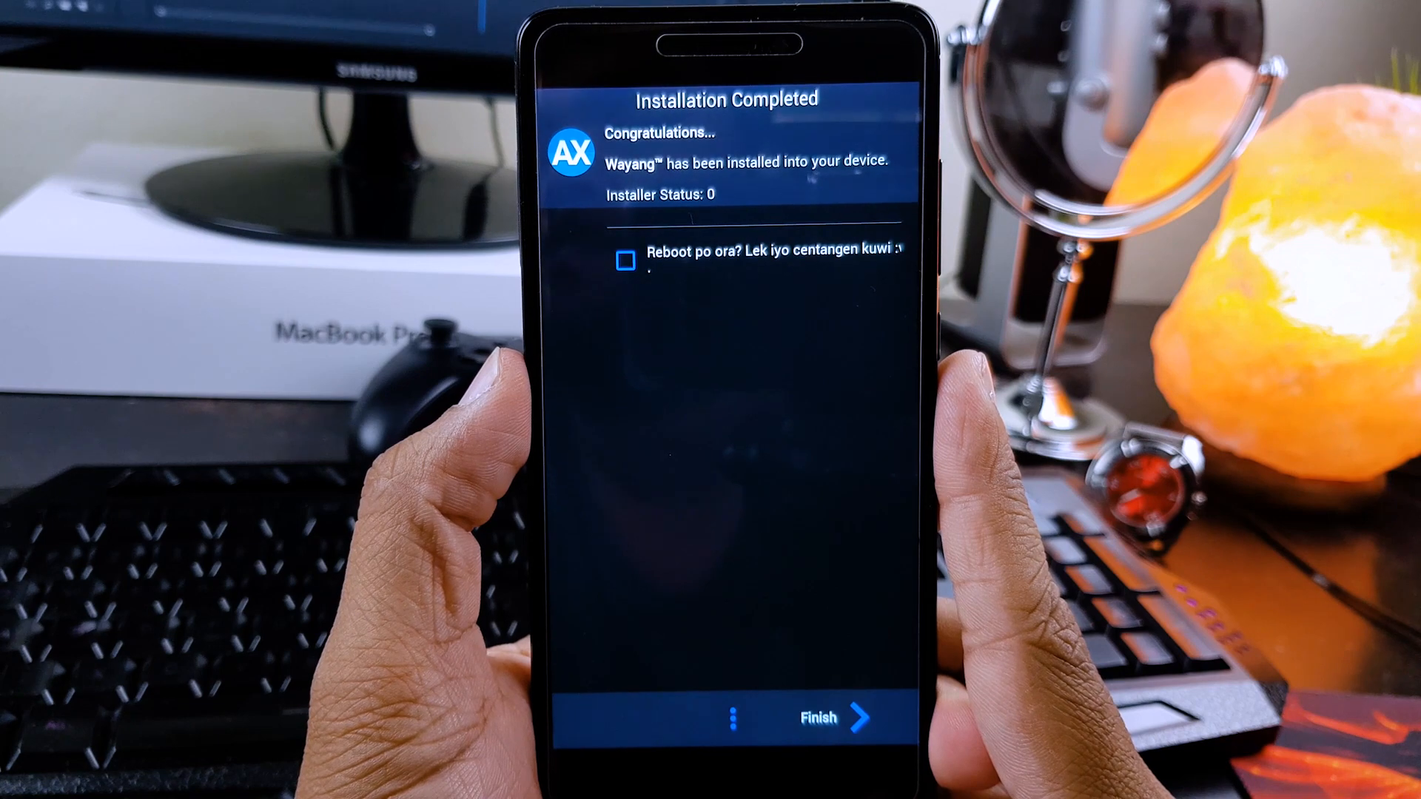
pyautogui.click(834, 718)
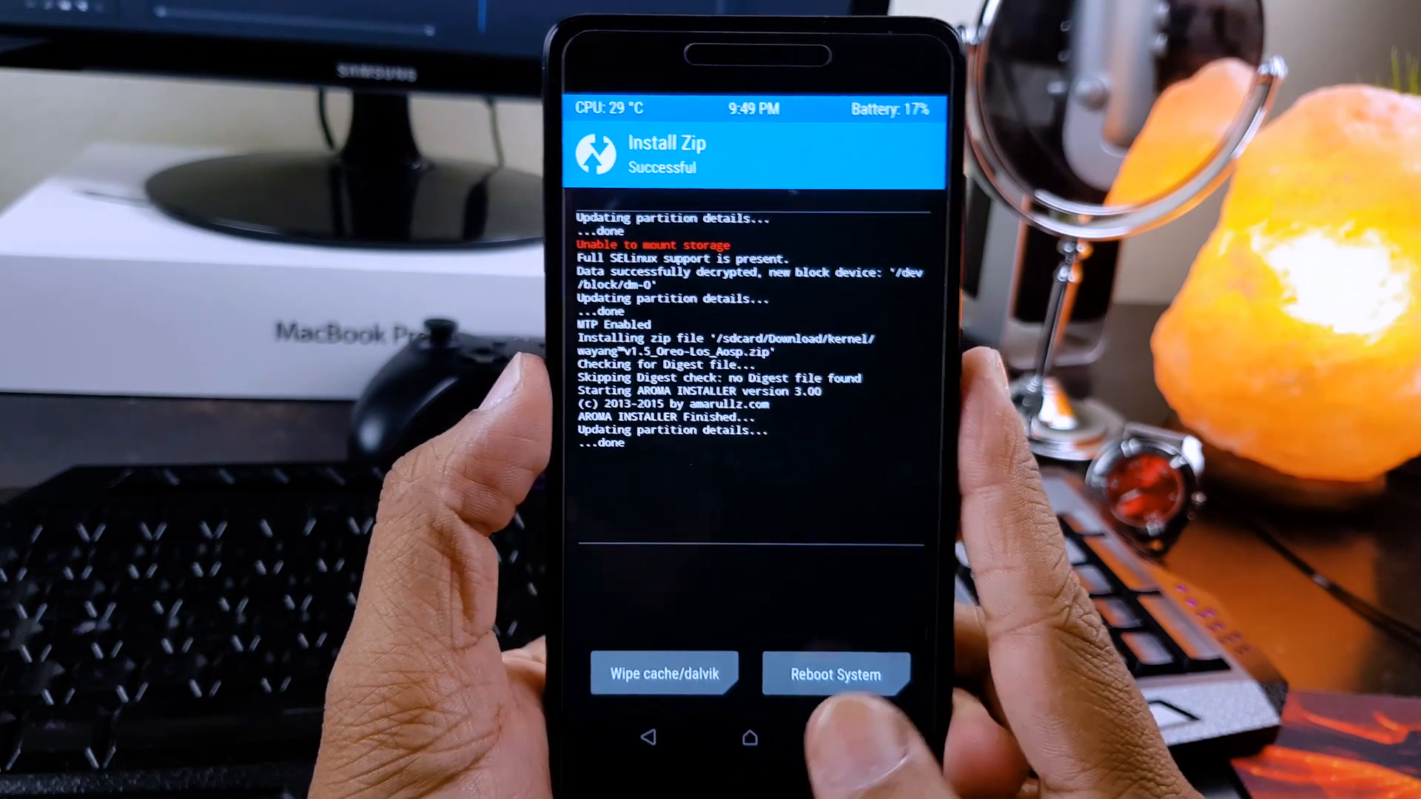
# Step: Reboot into Android, unlock, and confirm About phone lists the Wayang v1.5 kernel version
pyautogui.click(834, 675)
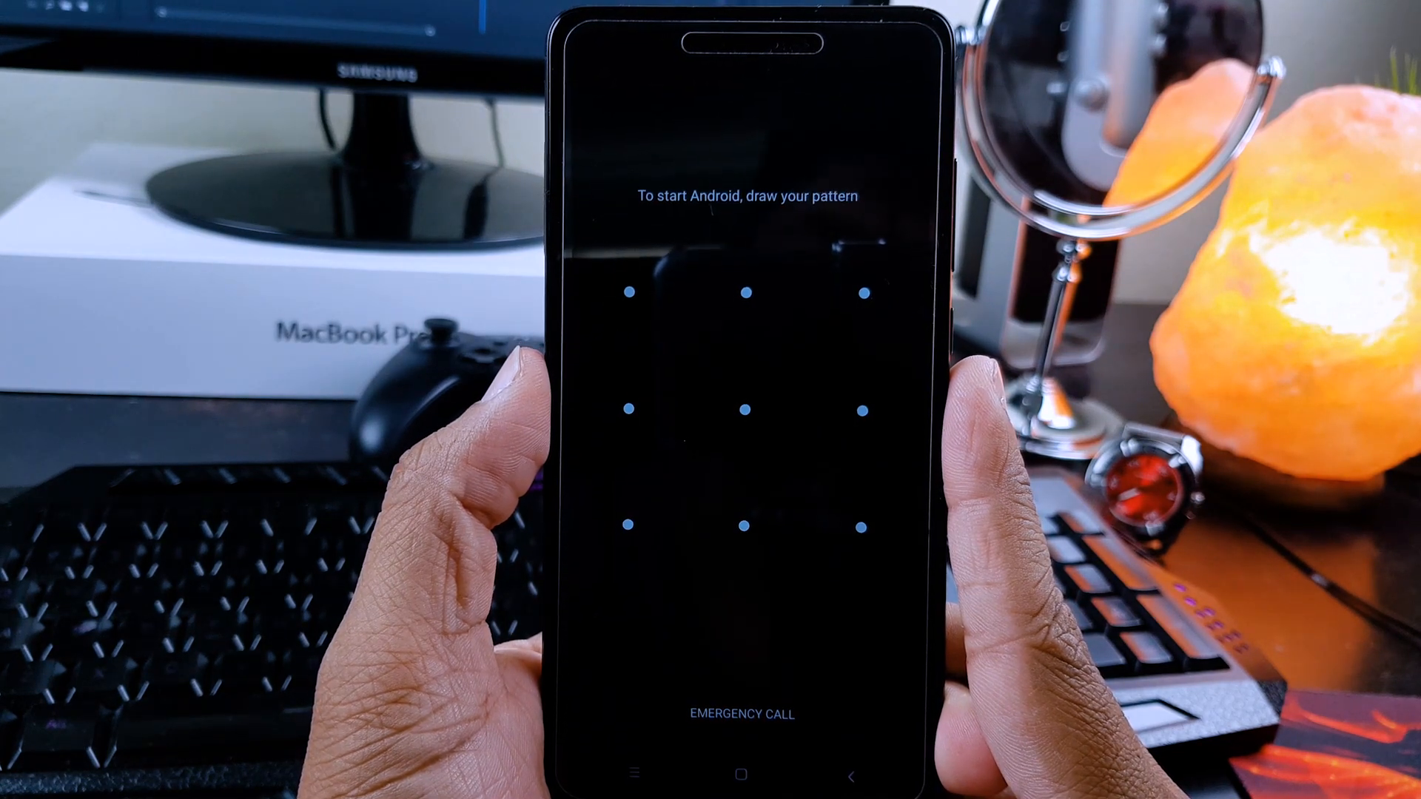
pyautogui.moveTo(725, 336); pyautogui.dragTo(915, 462)
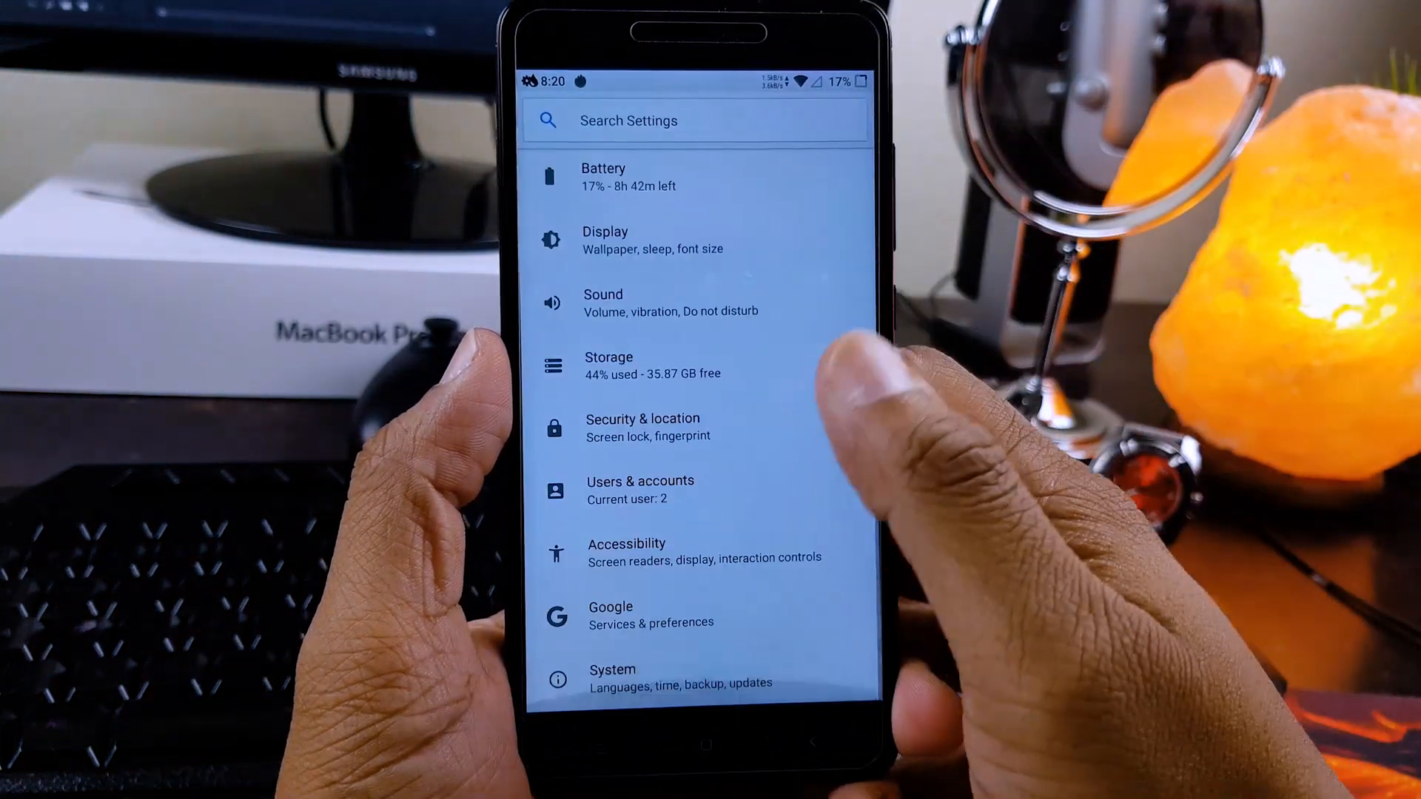
pyautogui.click(613, 677)
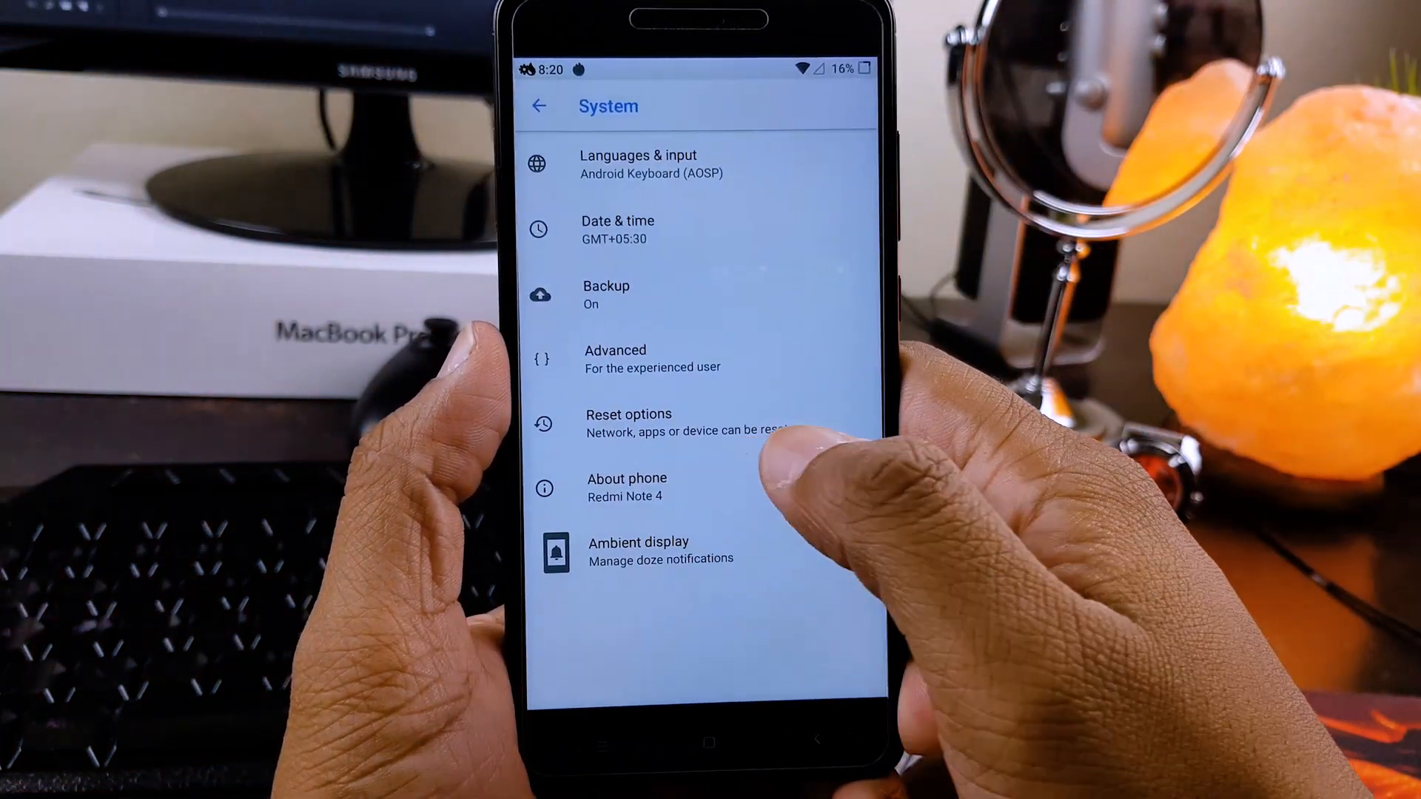
pyautogui.click(626, 487)
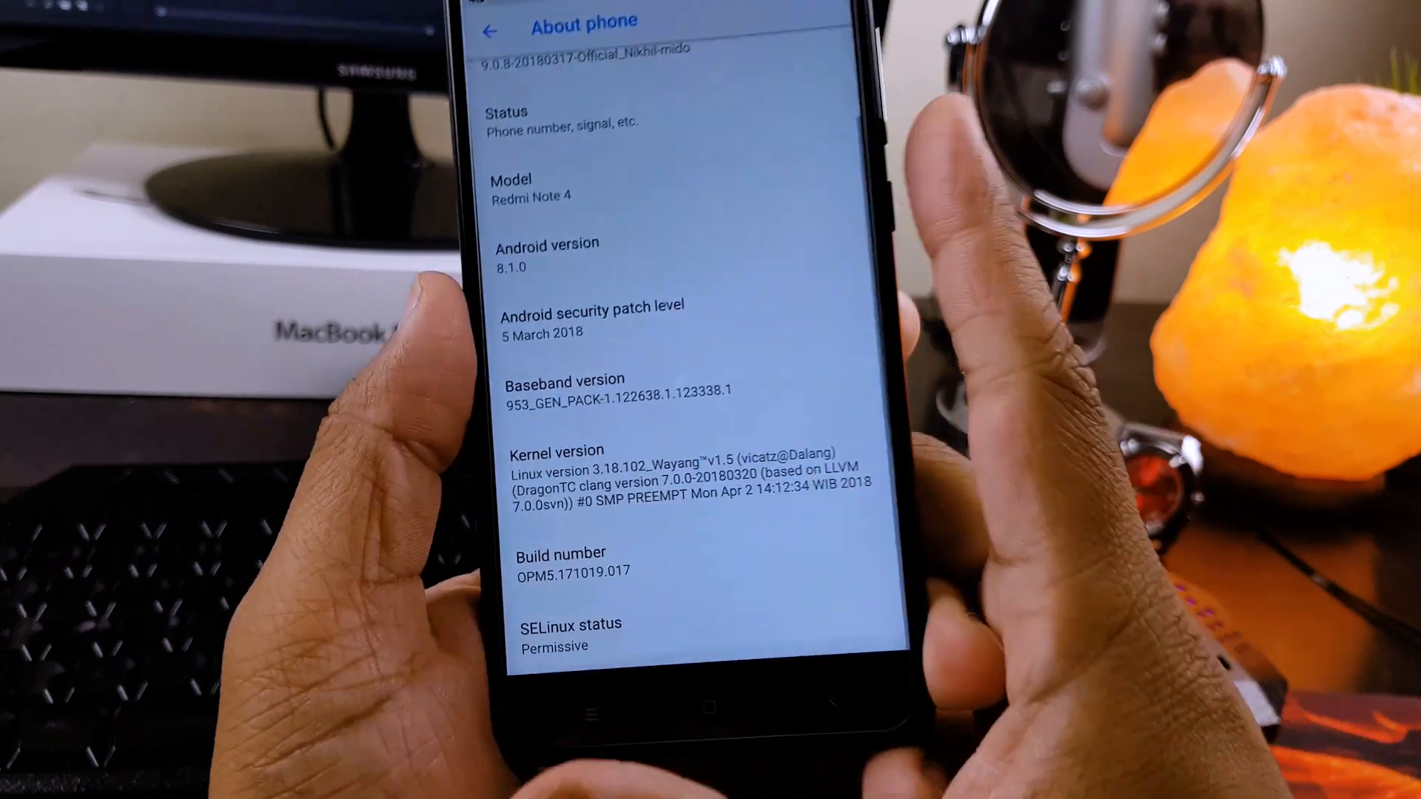